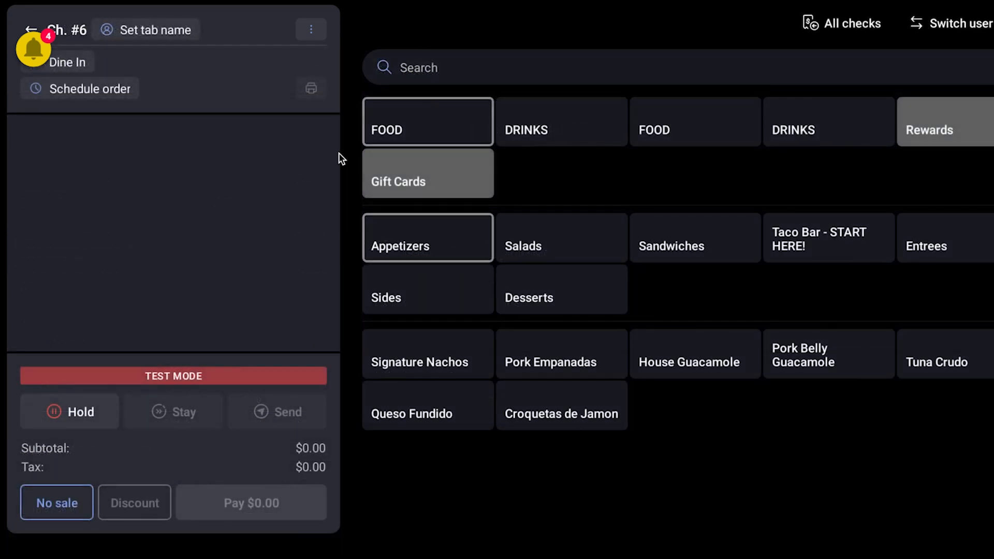
mouse_move(29, 30)
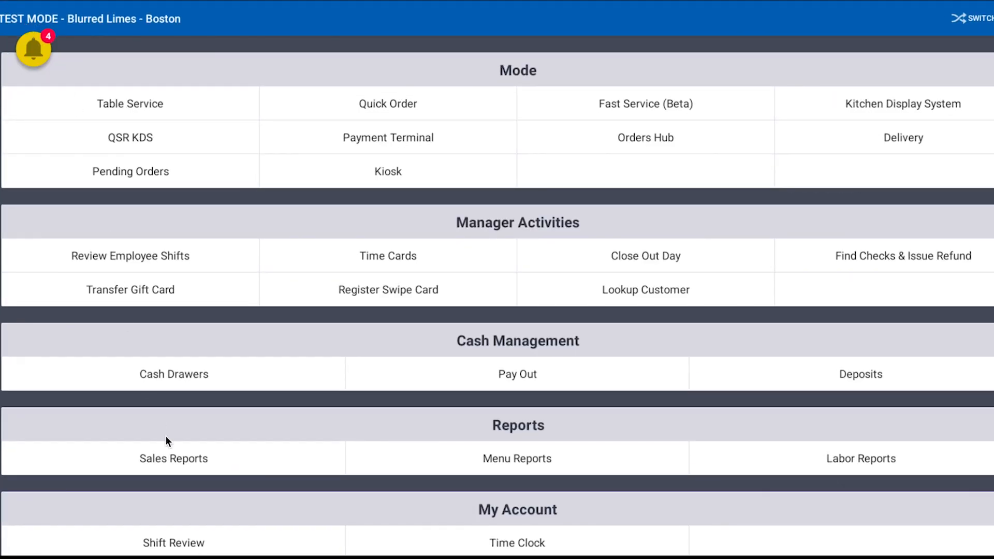
- Open Shift Review and scroll through the account summary and four closing steps
click(173, 542)
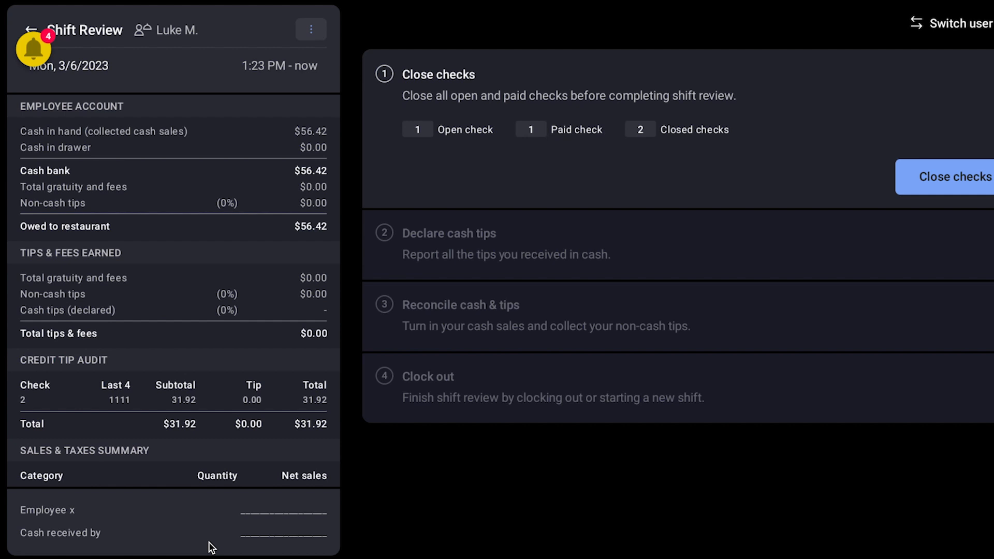
mouse_move(228, 424)
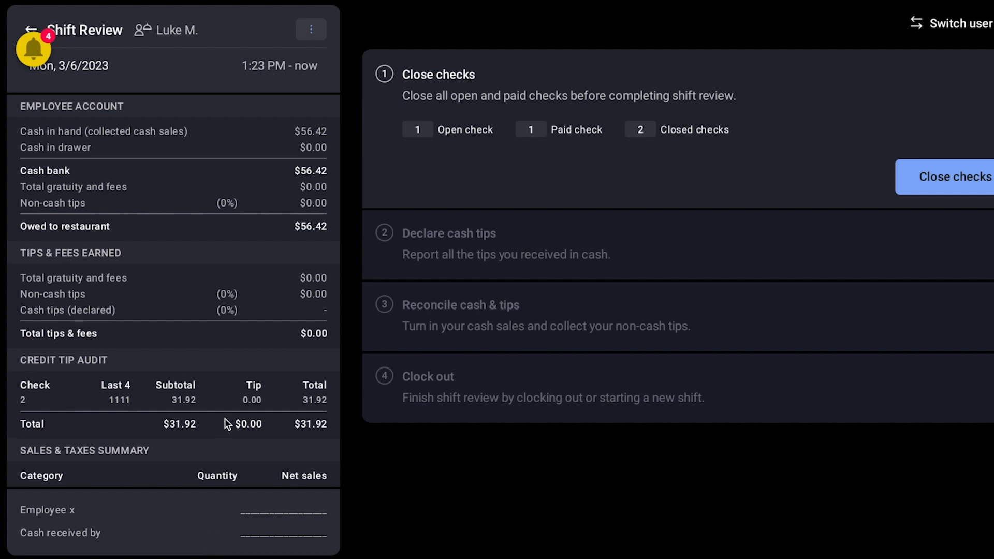
scroll(down, 3)
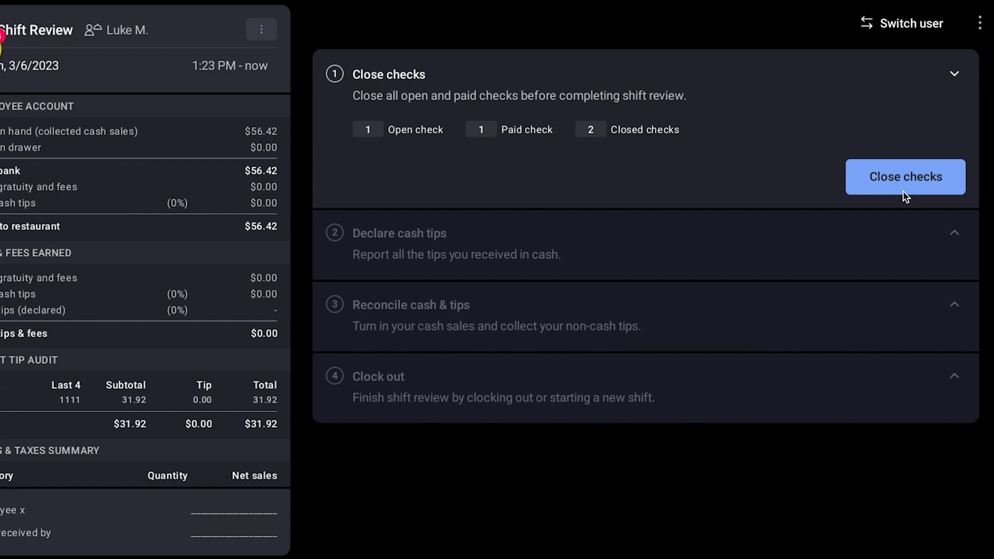
- Close the open and paid checks, then declare $6.00 in cash tips
click(905, 177)
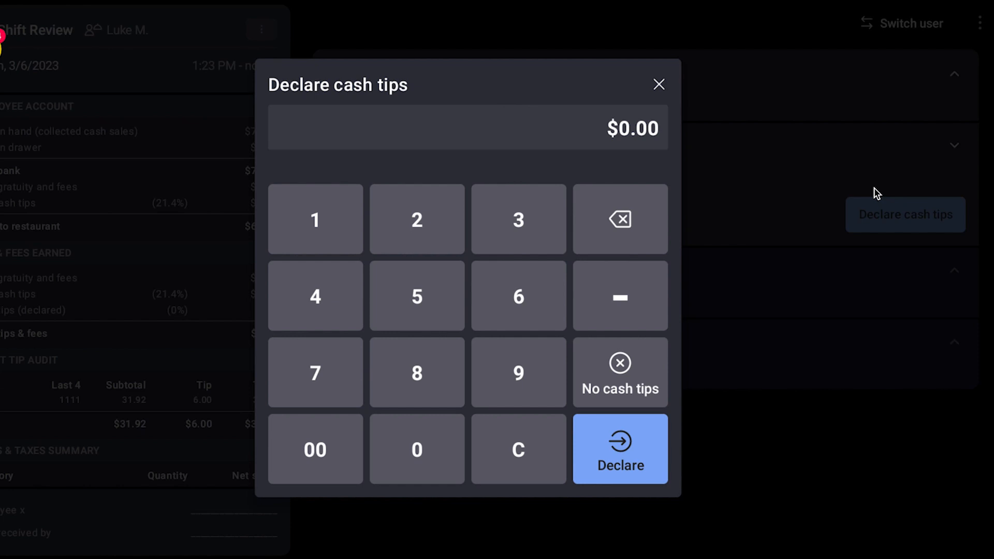
click(517, 295)
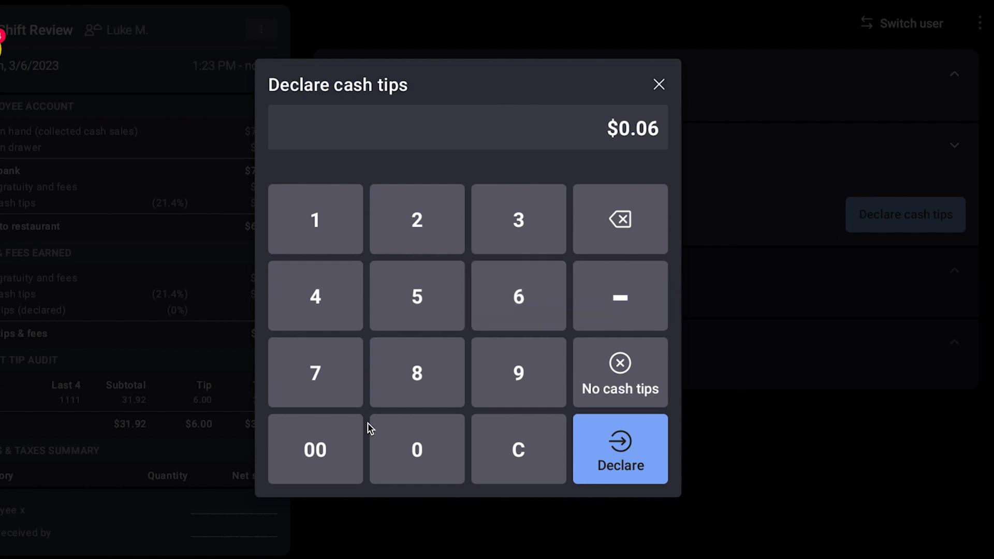
click(619, 448)
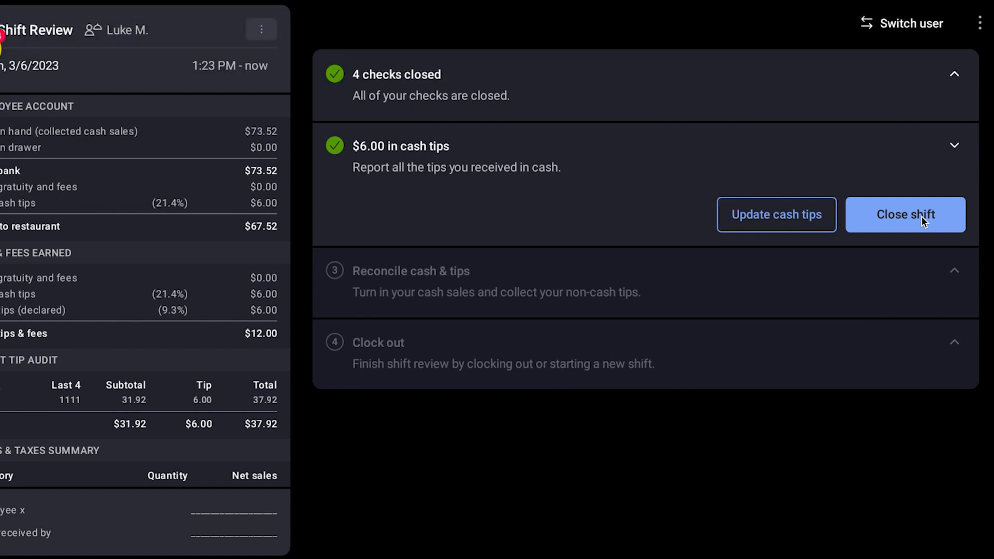
click(904, 214)
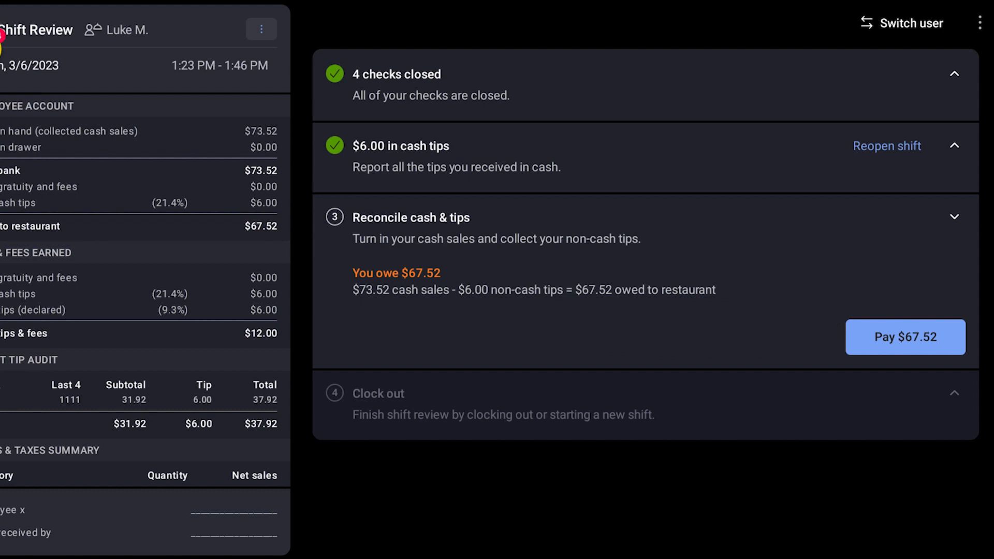
click(904, 336)
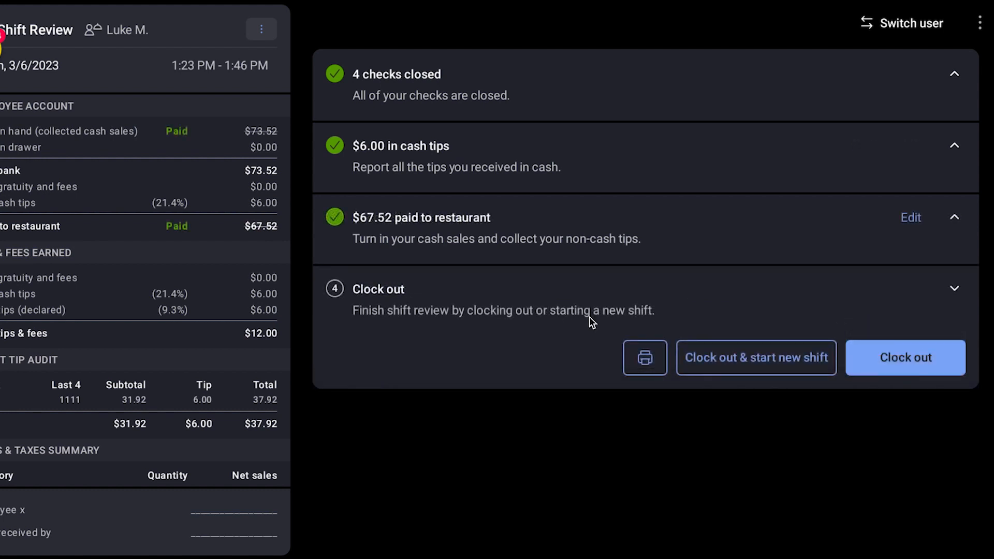
click(904, 357)
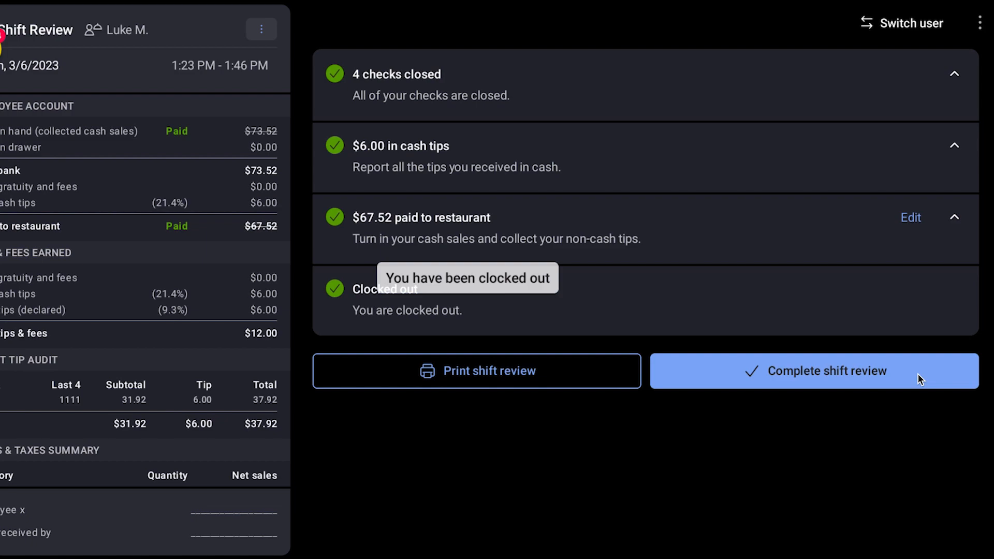